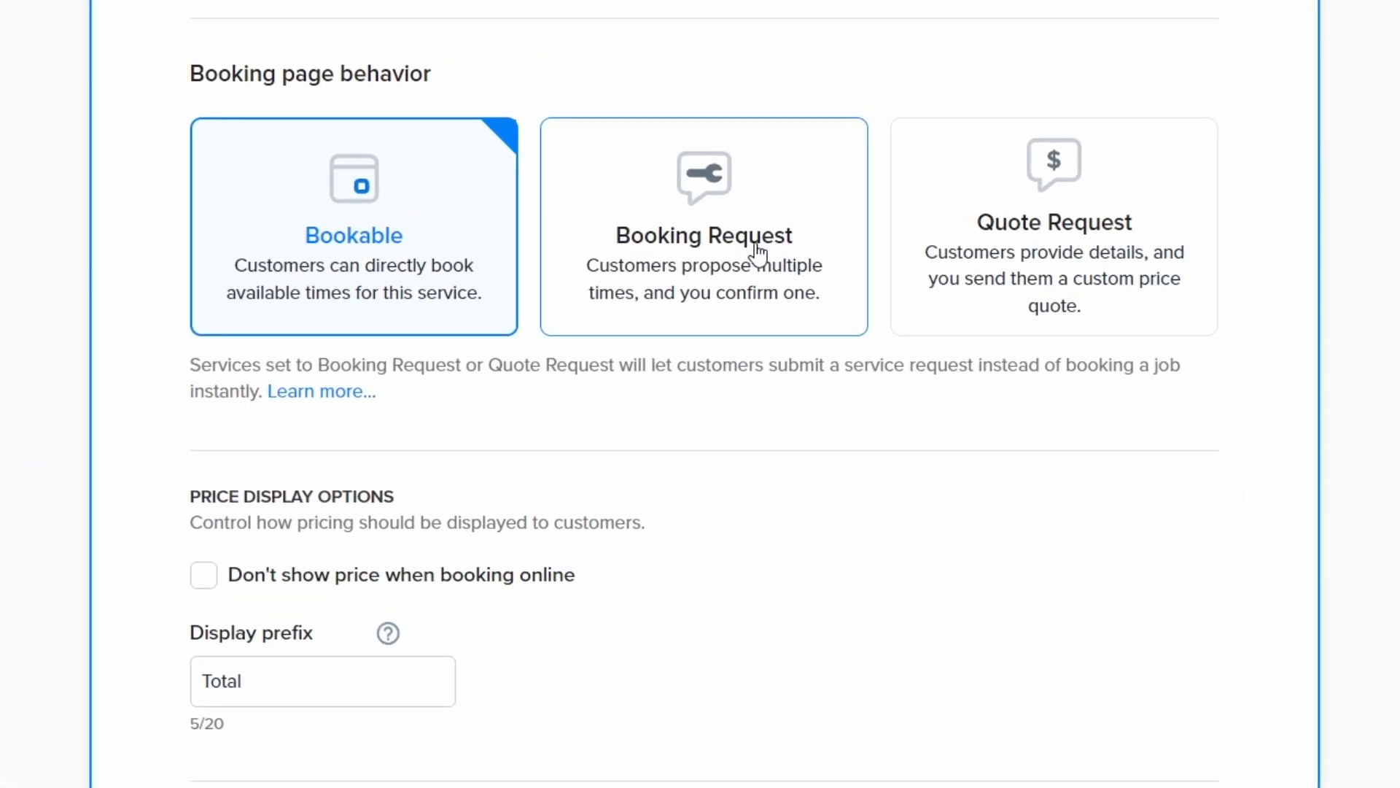
Set the service's booking page behavior to Booking Request so customers propose times
left_click(704, 226)
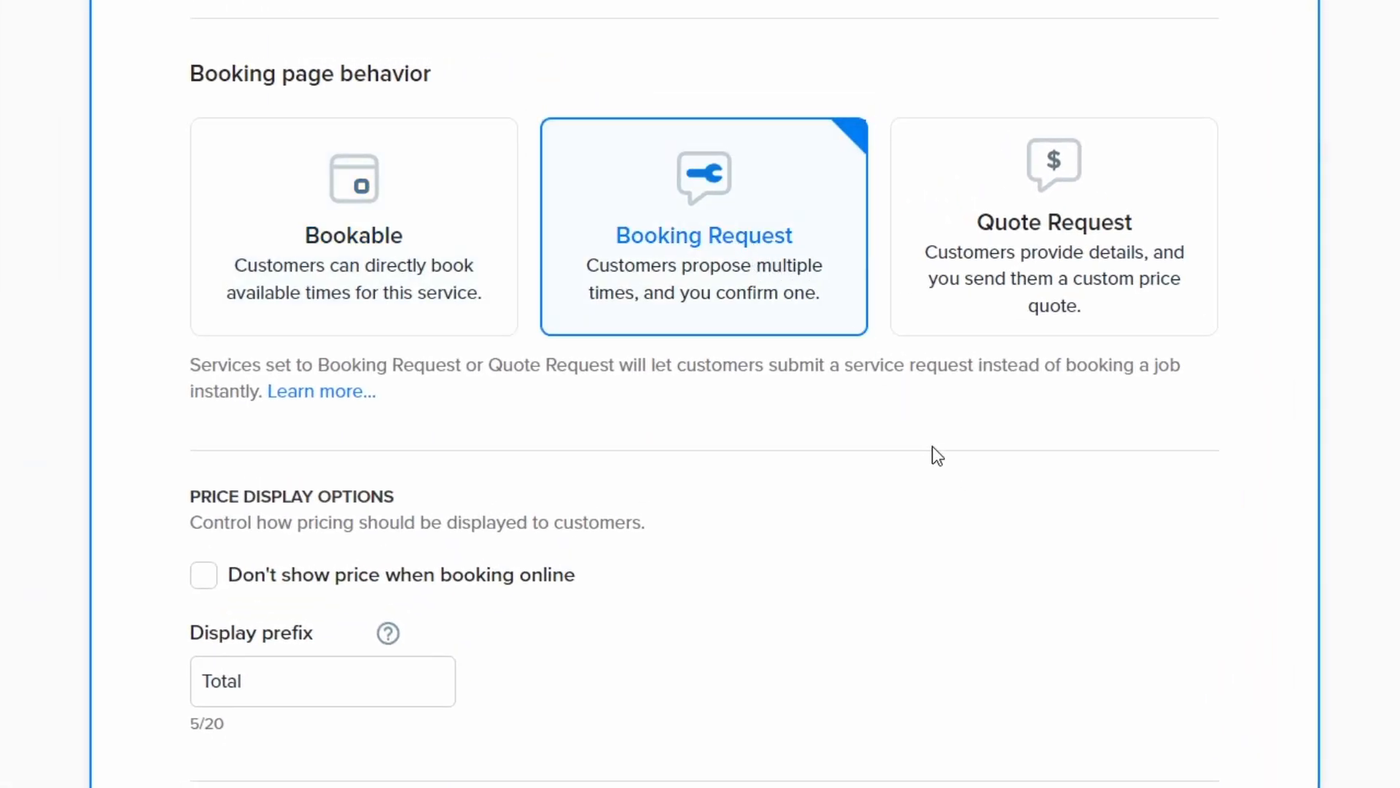
mouse_move(927, 448)
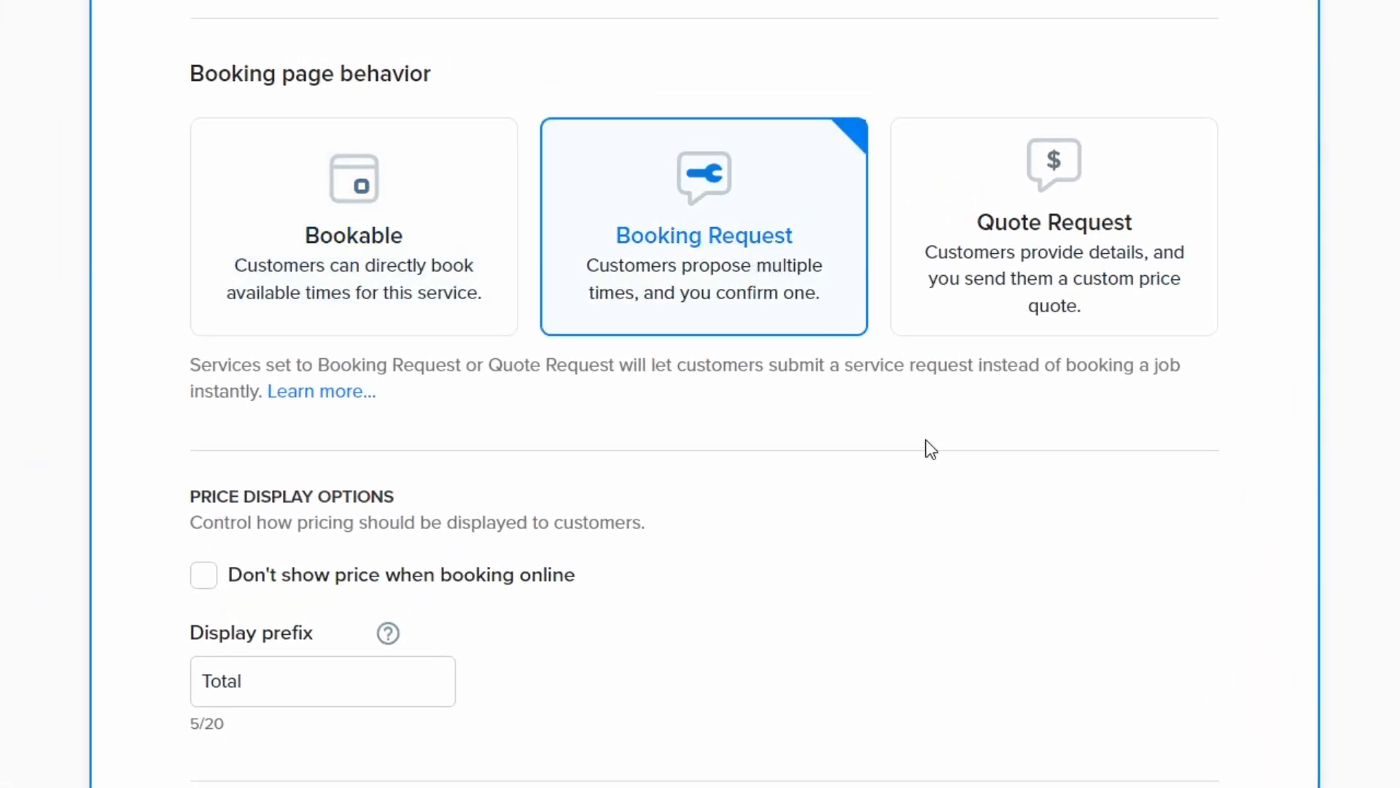